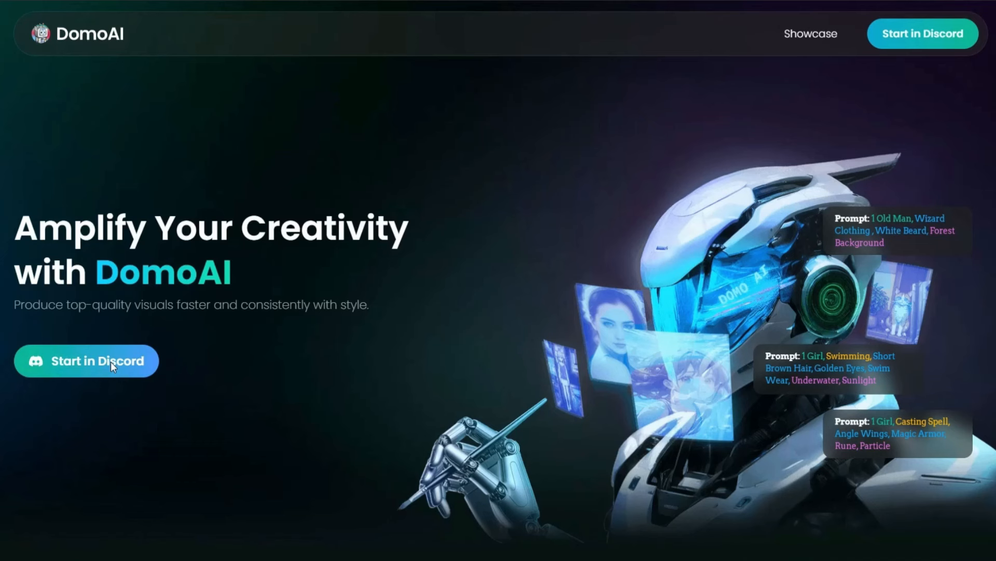
Step: Launch DomoAI in Discord from the DomoAI homepage's 'Start in Discord' button
click(87, 360)
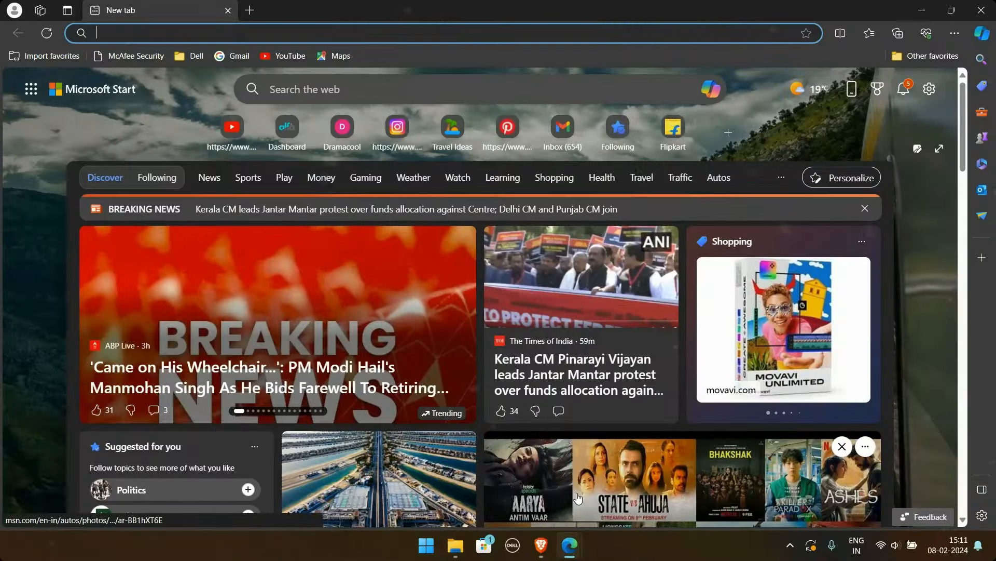
Step: Load domoai.app from the address bar and go to DomoAI's Discord server
text(DOM)
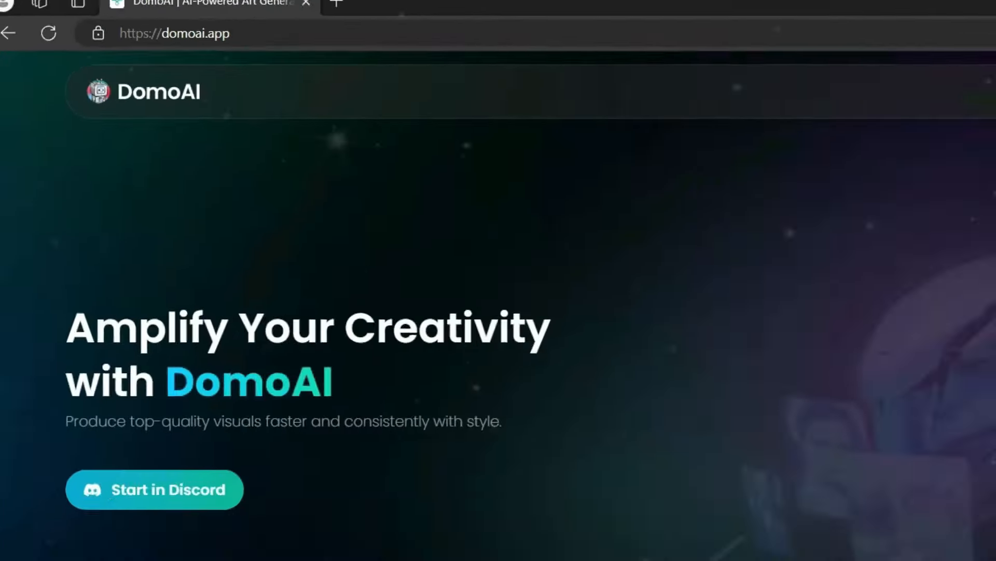
click(154, 489)
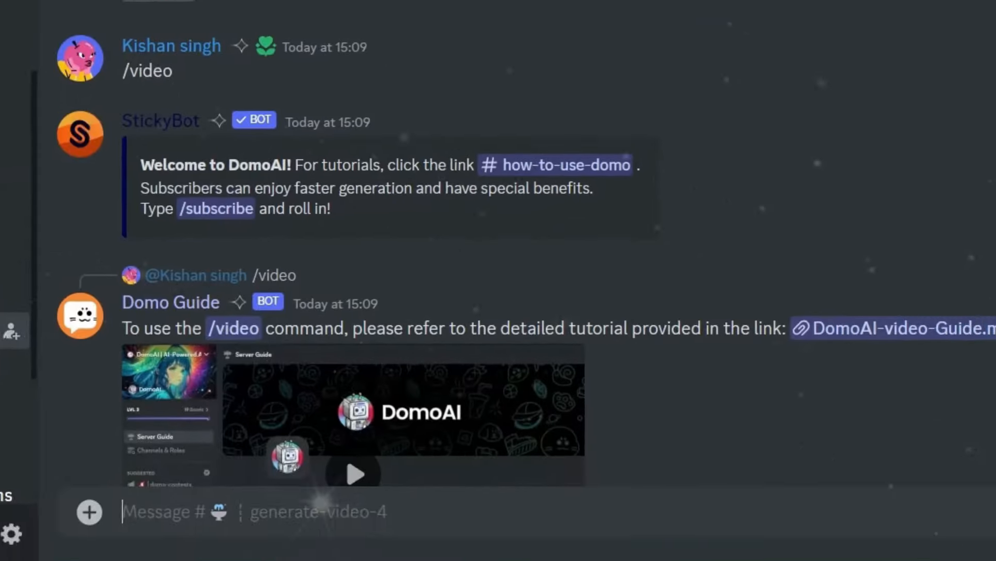
Step: Build a /video request with the rooster mp4 attached and the prompt 'A HEN'
text(/video)
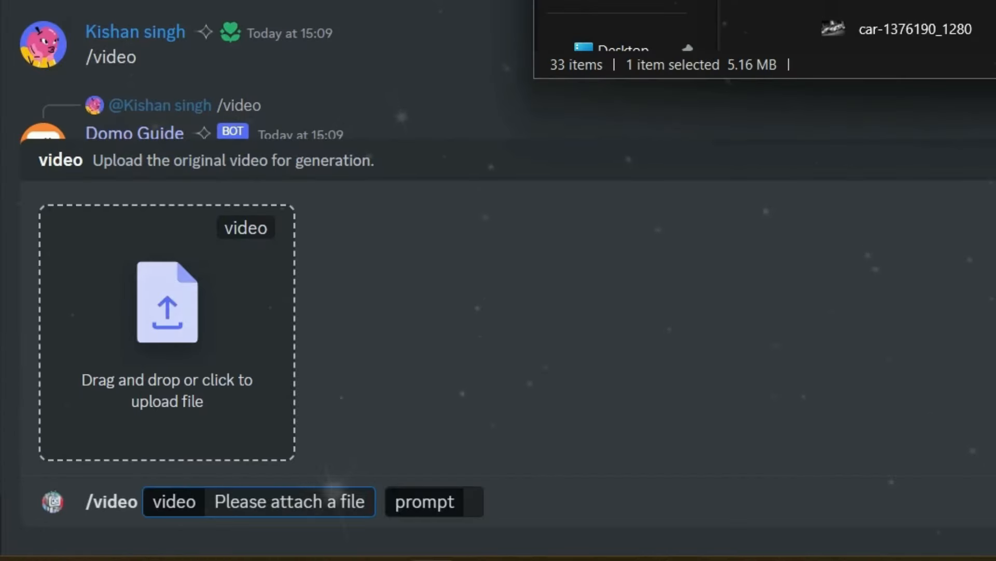
click(167, 306)
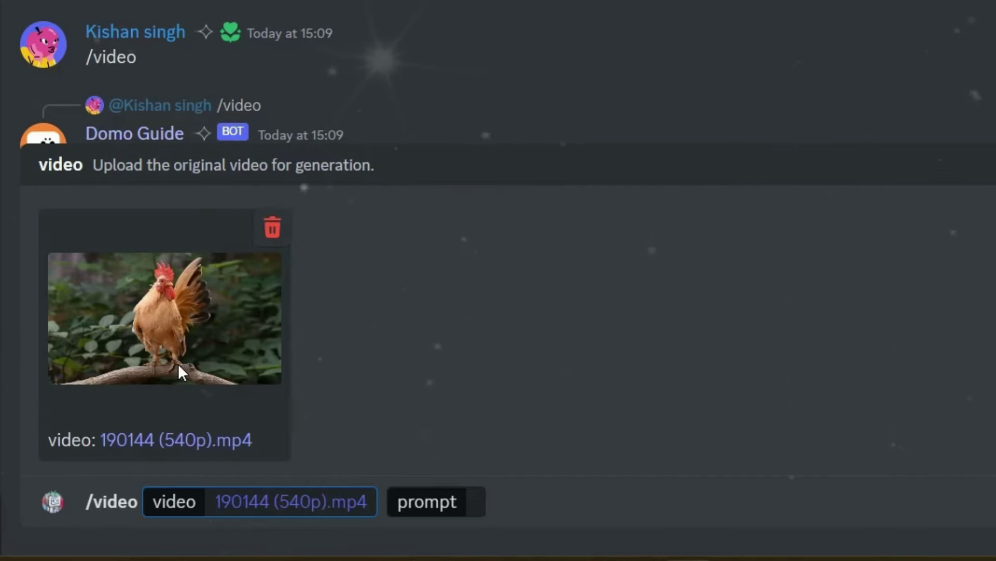
click(434, 502)
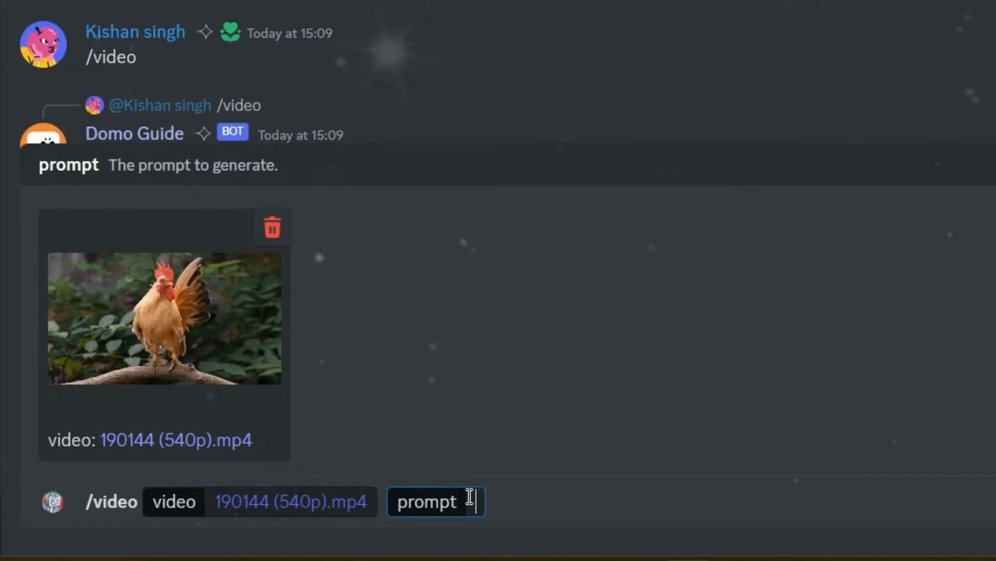
text(A HEN)
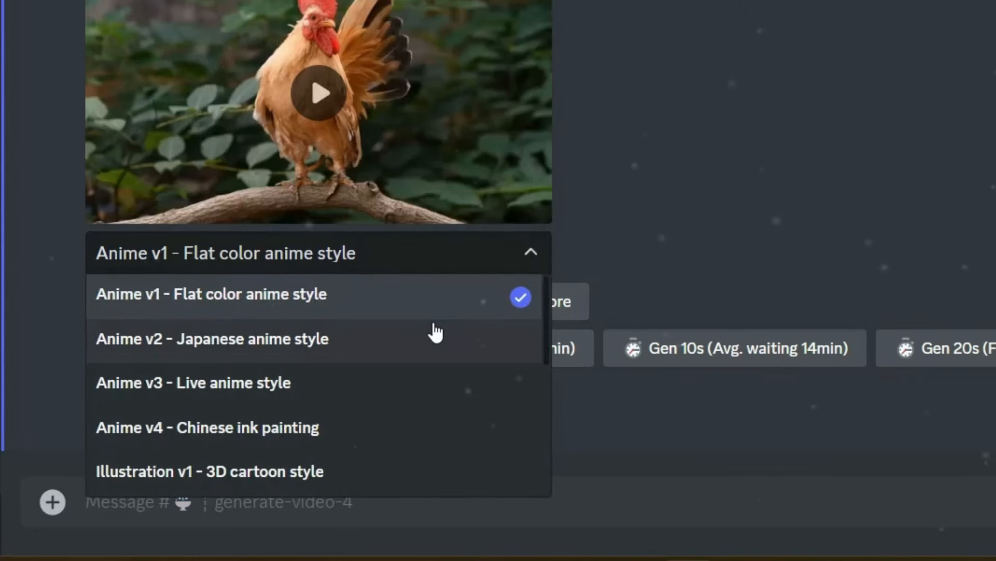
scroll(down, 3)
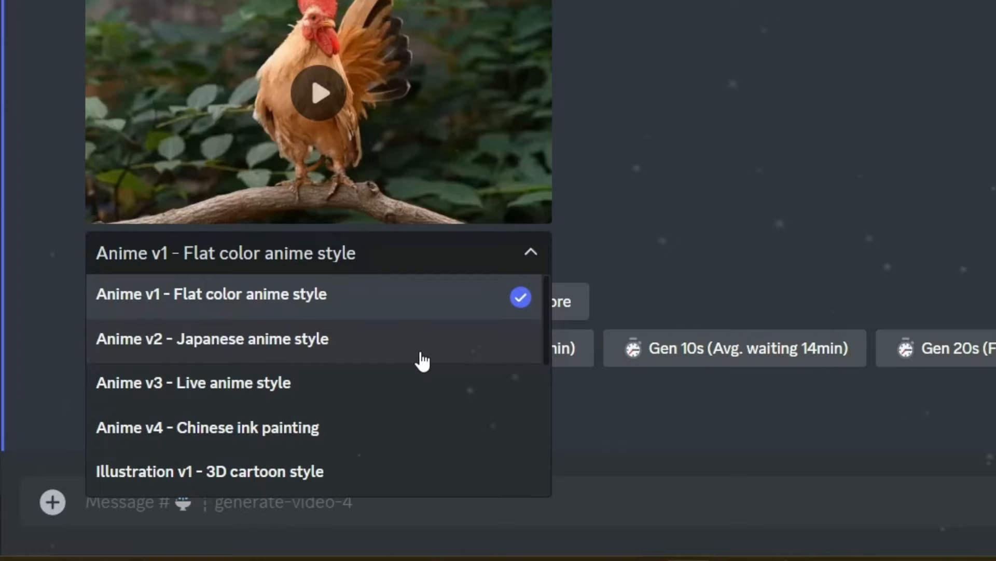
mouse_move(341, 427)
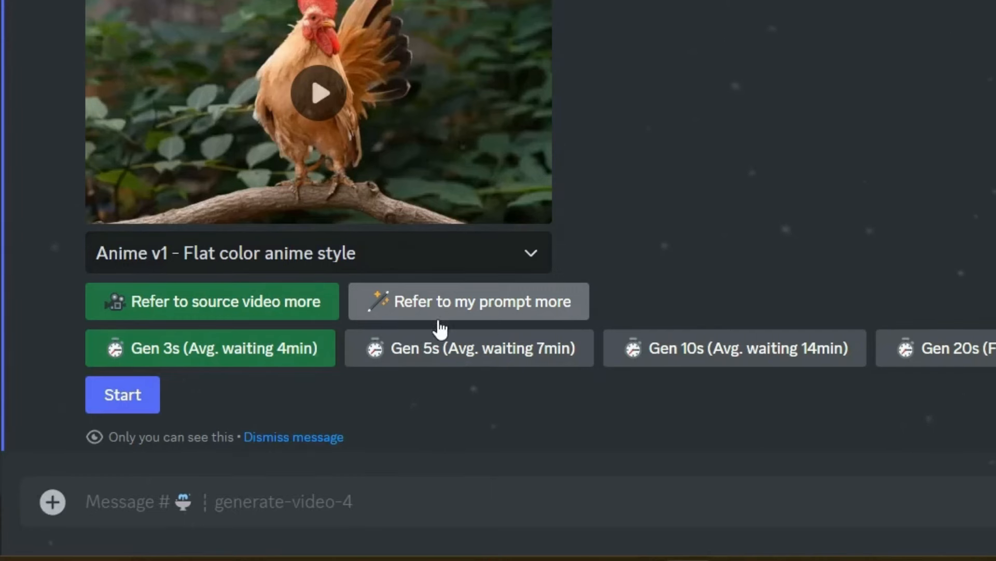
mouse_move(203, 311)
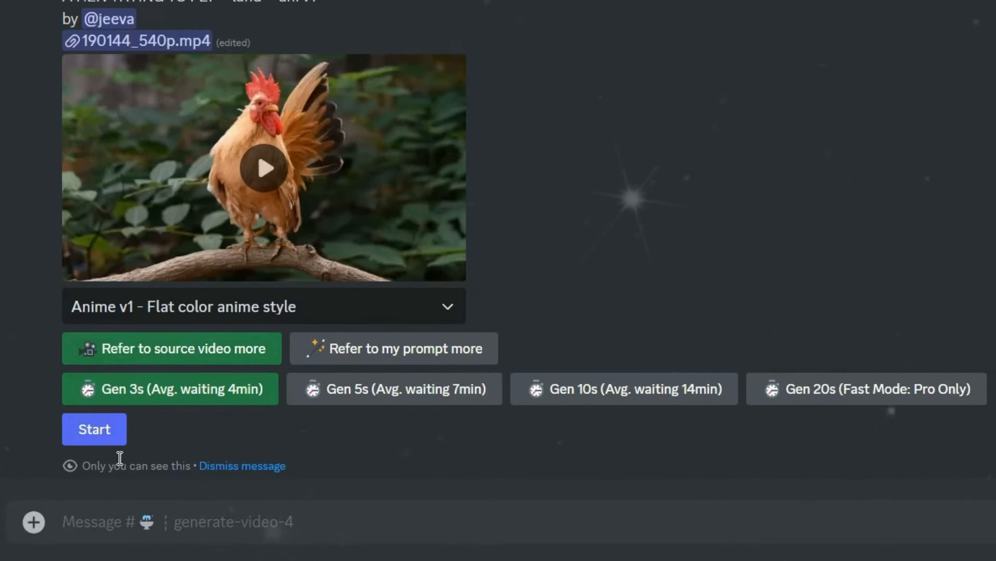
mouse_move(411, 422)
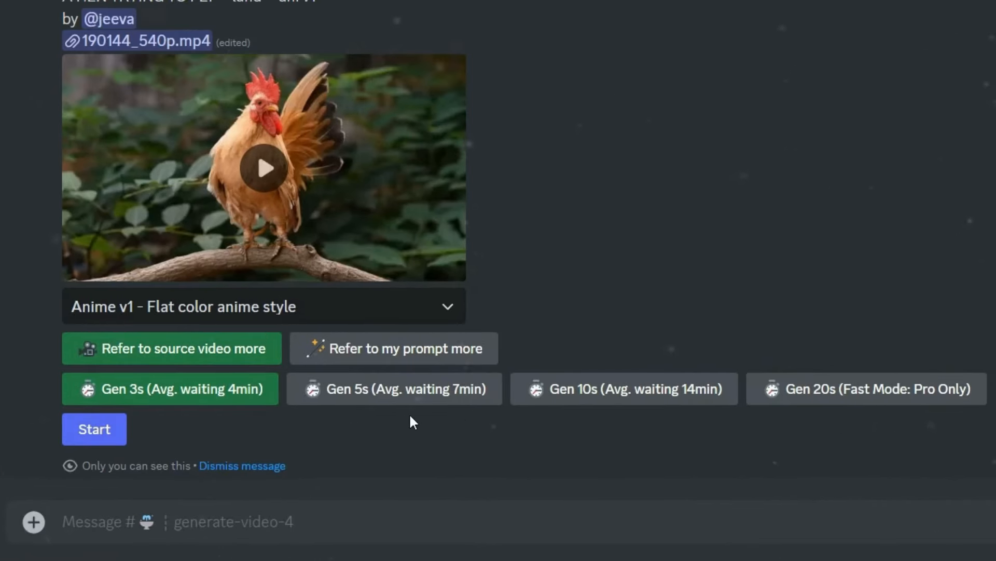
mouse_move(847, 421)
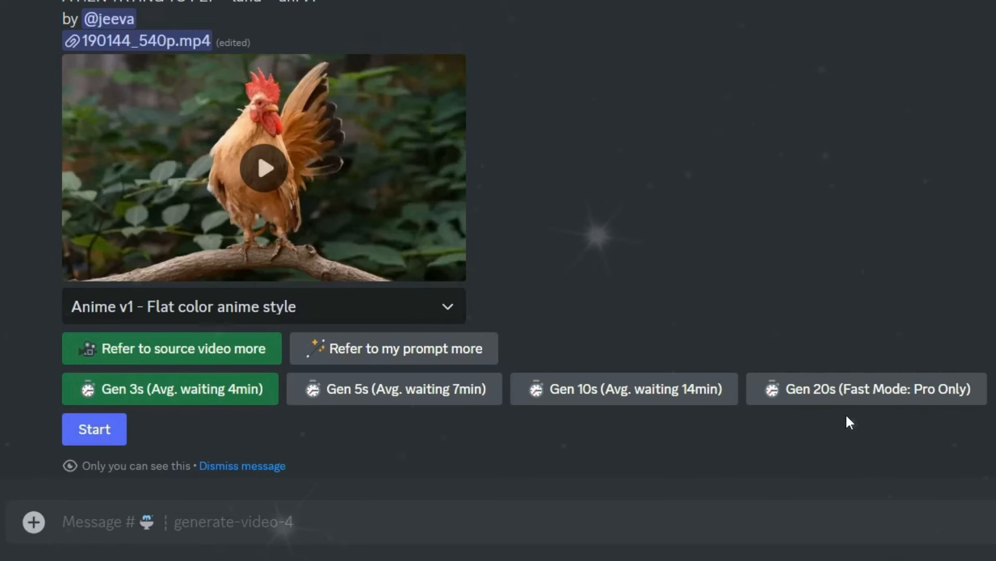
mouse_move(290, 426)
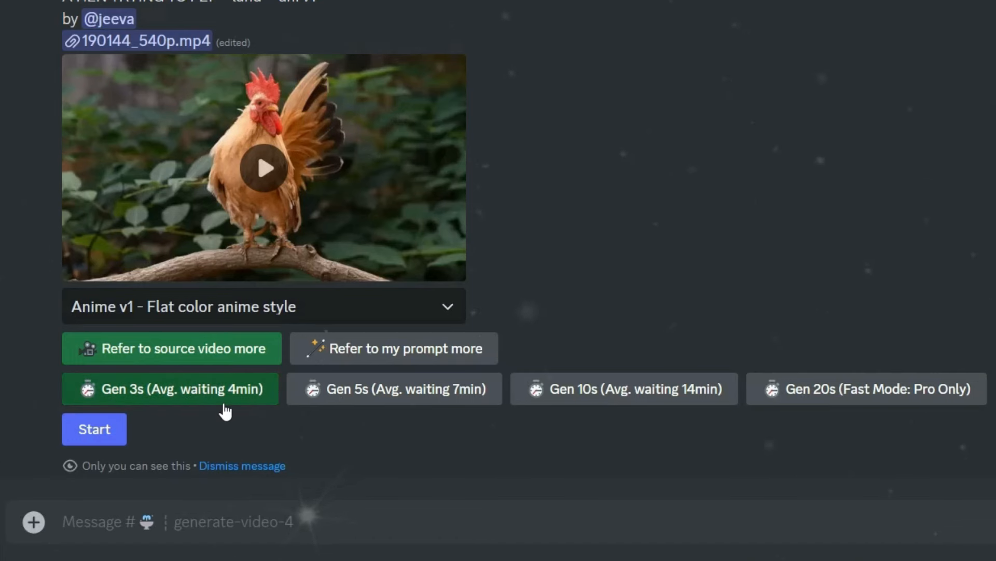
mouse_move(248, 417)
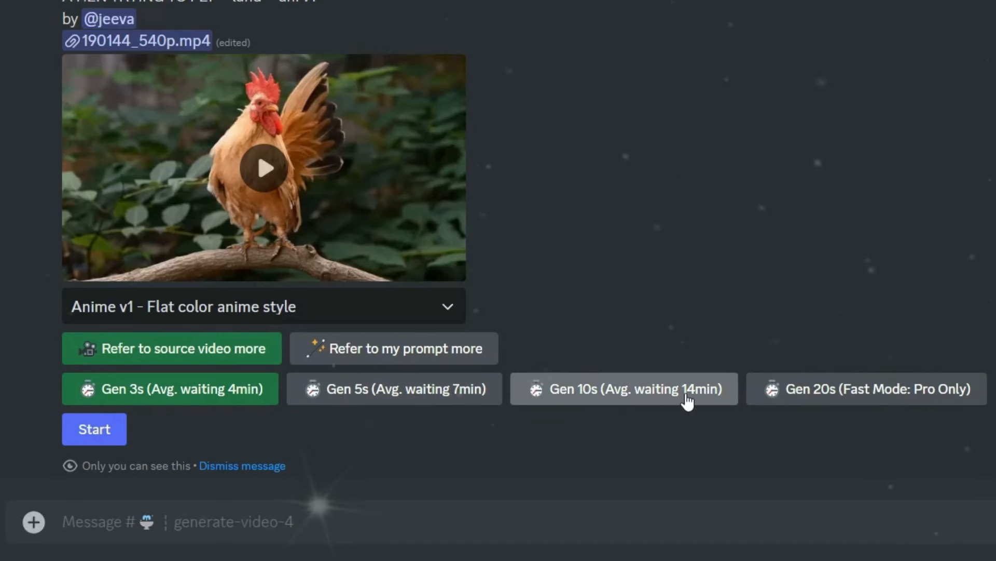
mouse_move(801, 412)
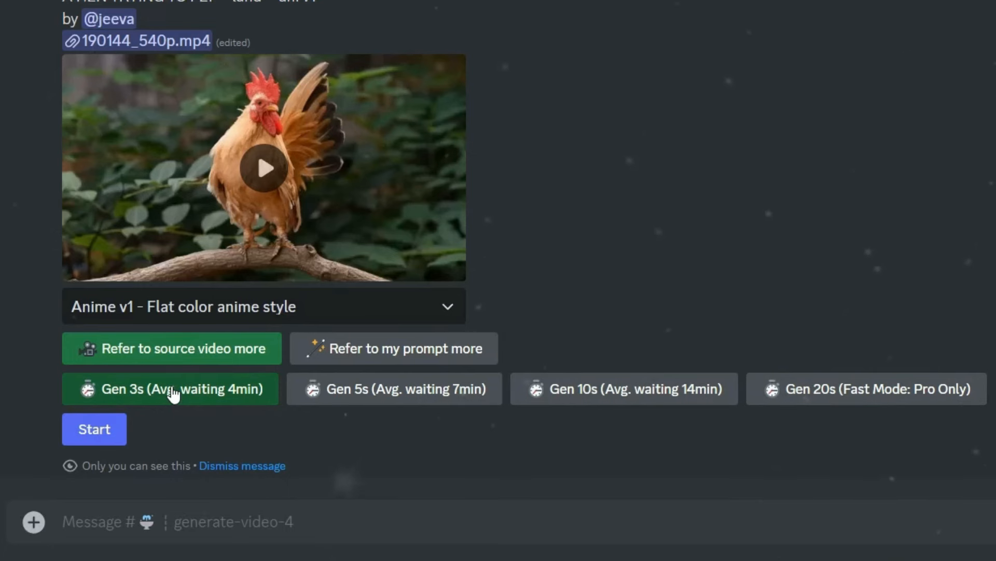
mouse_move(100, 432)
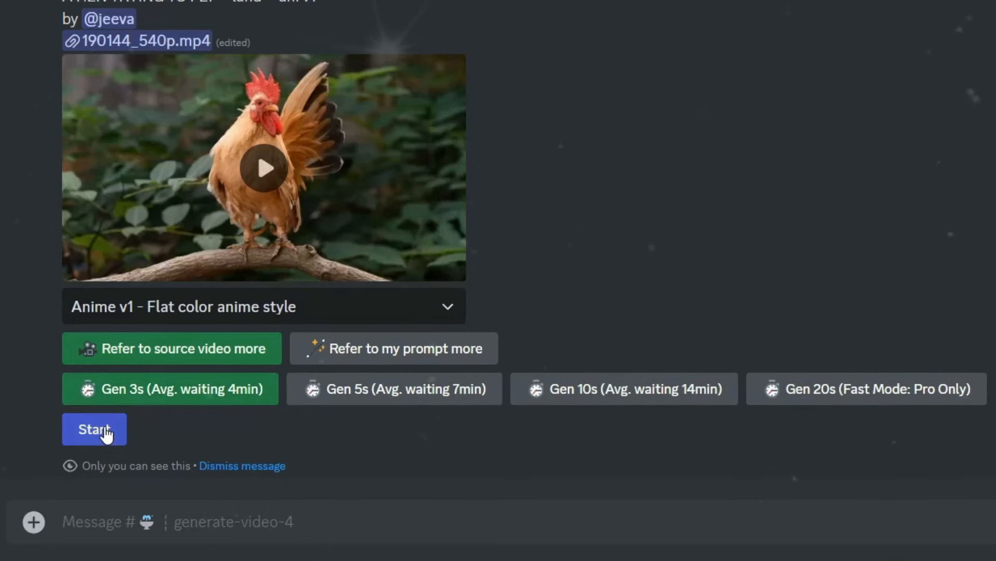
Step: Start the Anime v1 rooster video job at Gen 3s
click(94, 429)
text(/gen)
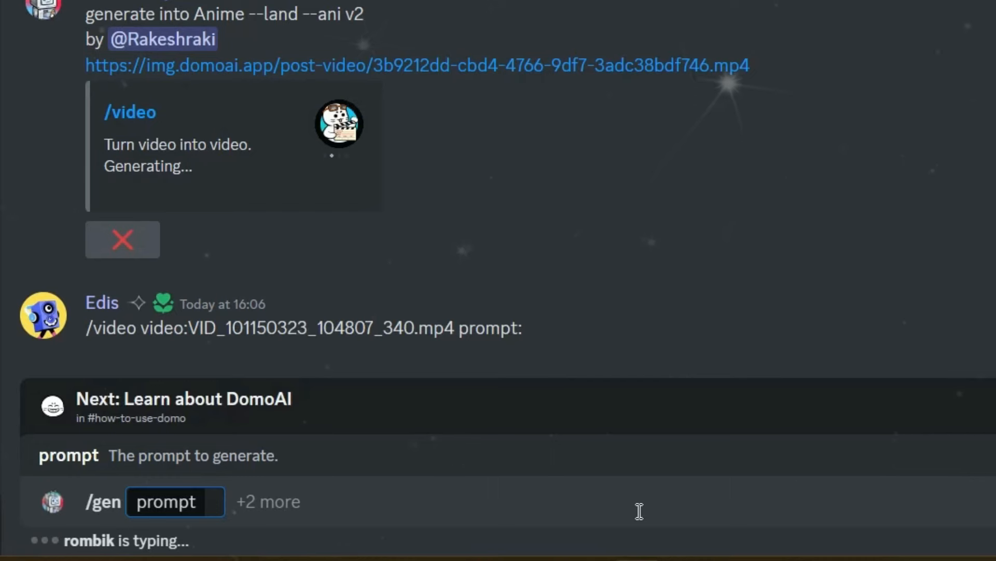
Step: Enter the prompt 'A TIGER ROARING' for the /gen image command
text(A TIGER)
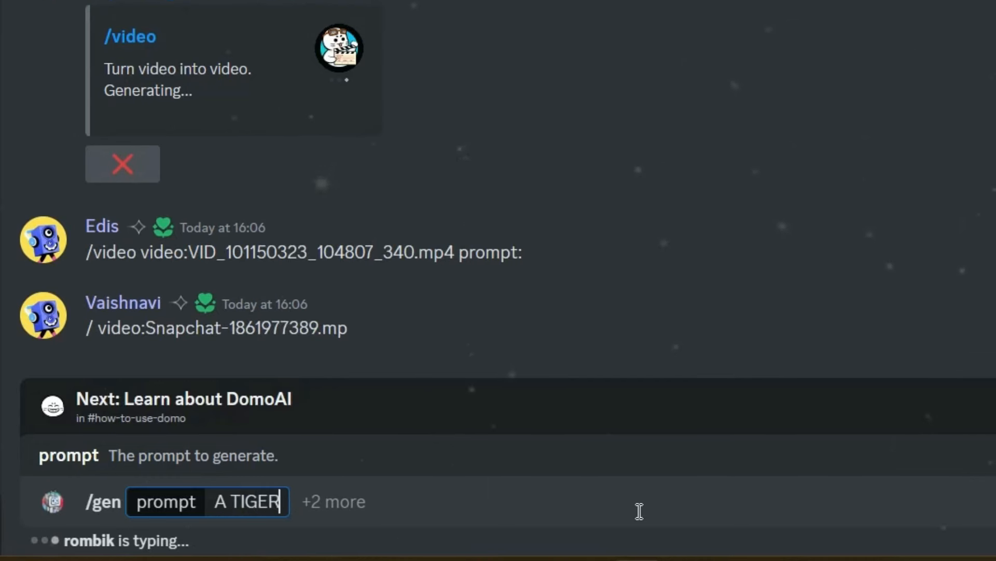
text(ROARING)
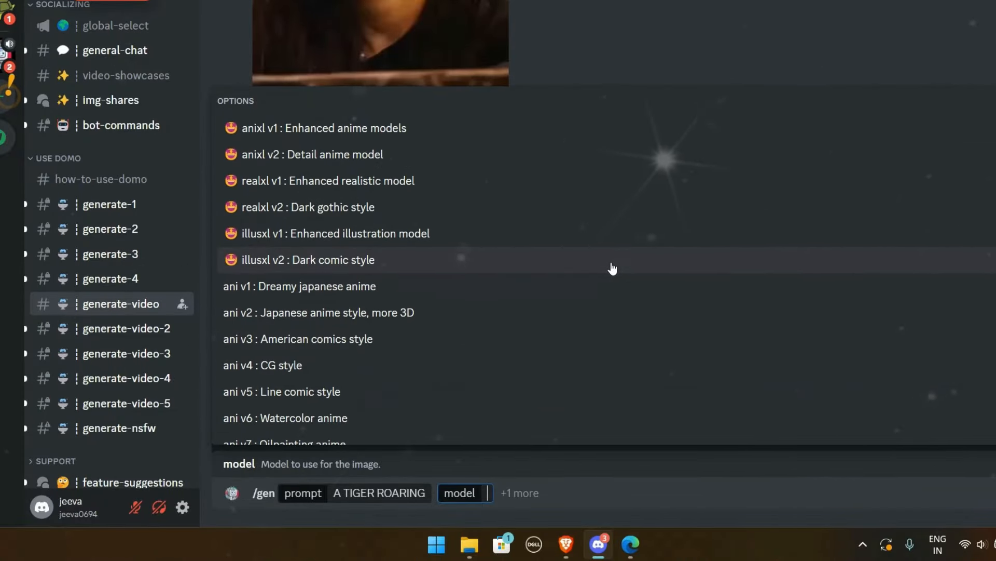
mouse_move(525, 177)
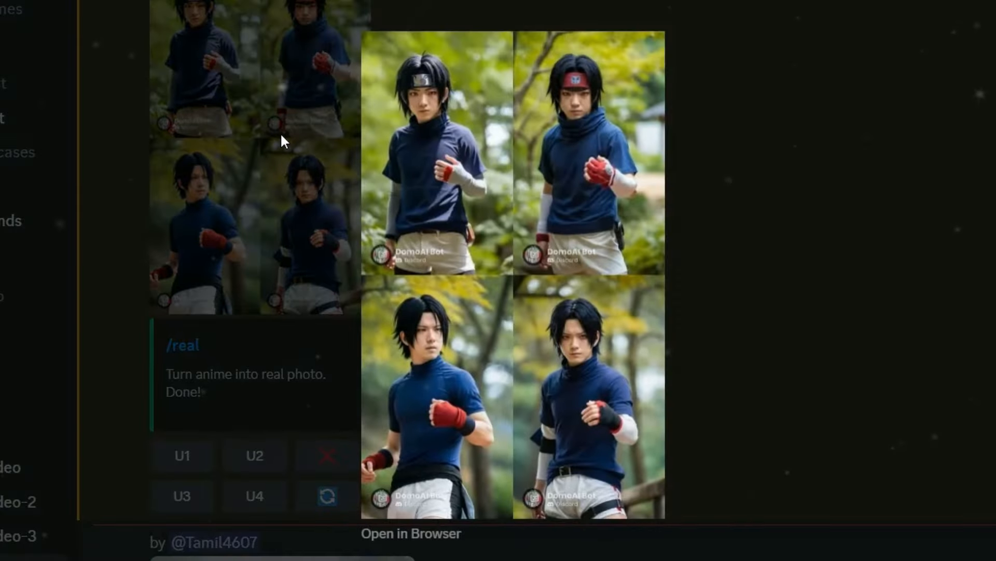
mouse_move(672, 118)
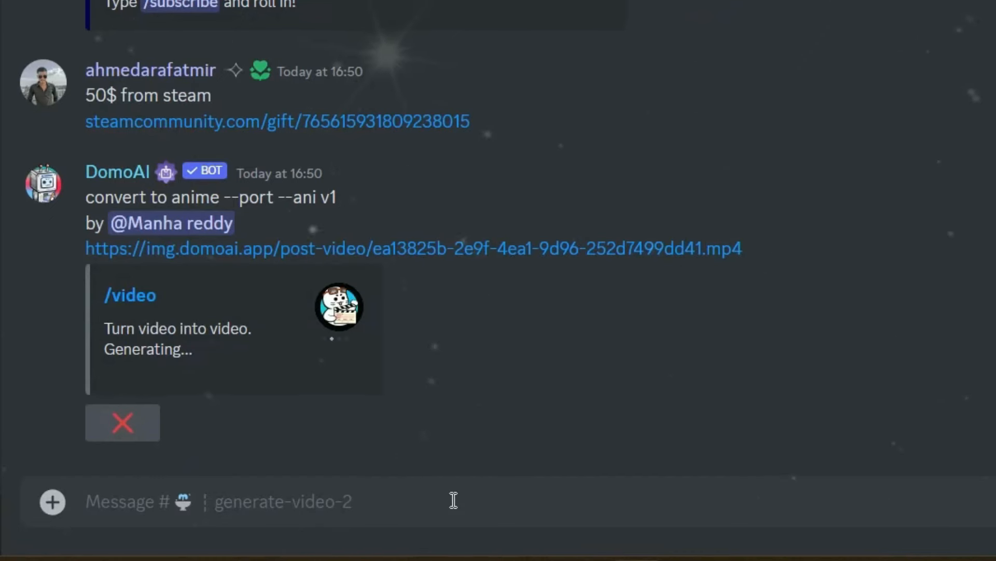
Step: Select the /animate command to turn the car image into video
text(/ANI)
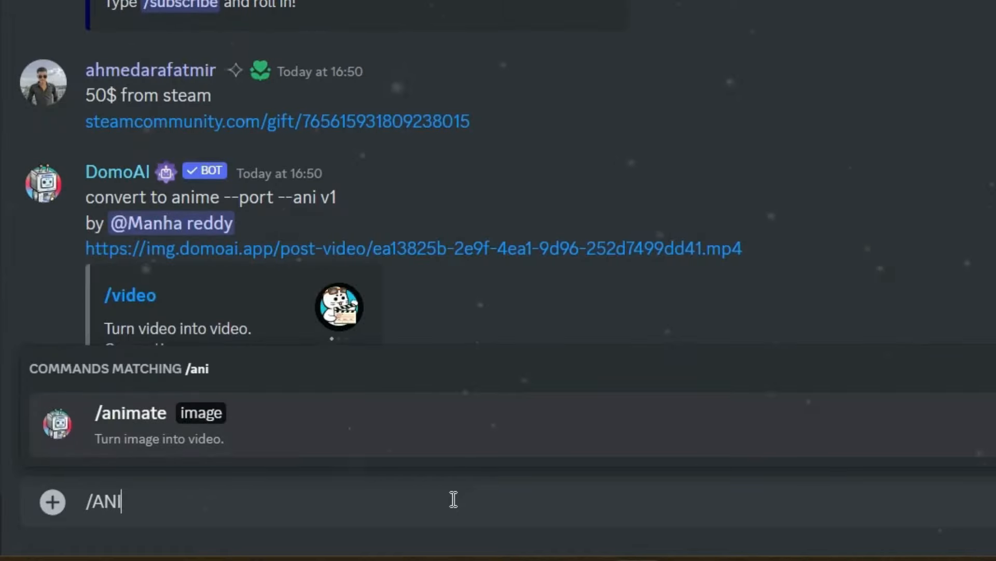
click(130, 412)
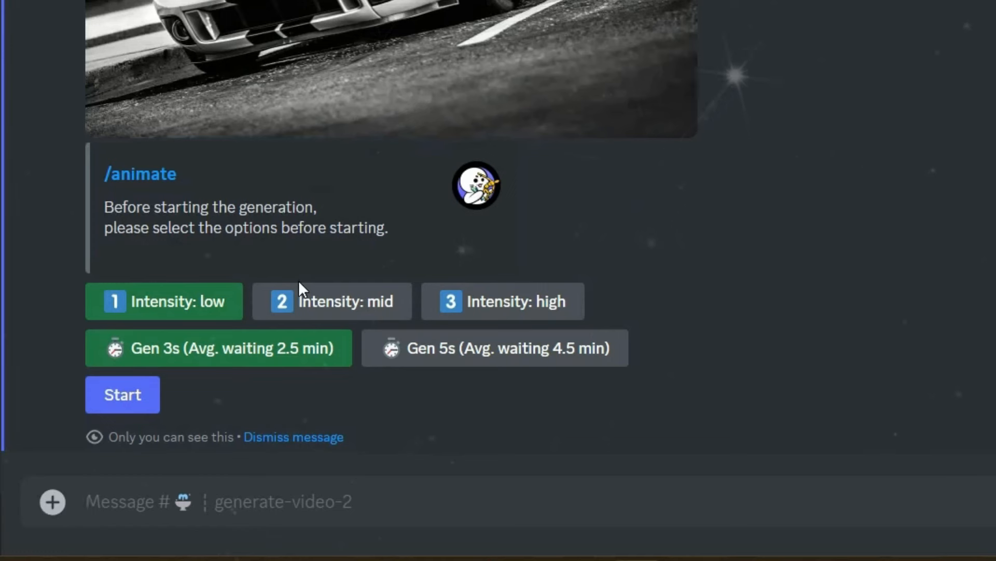
mouse_move(220, 302)
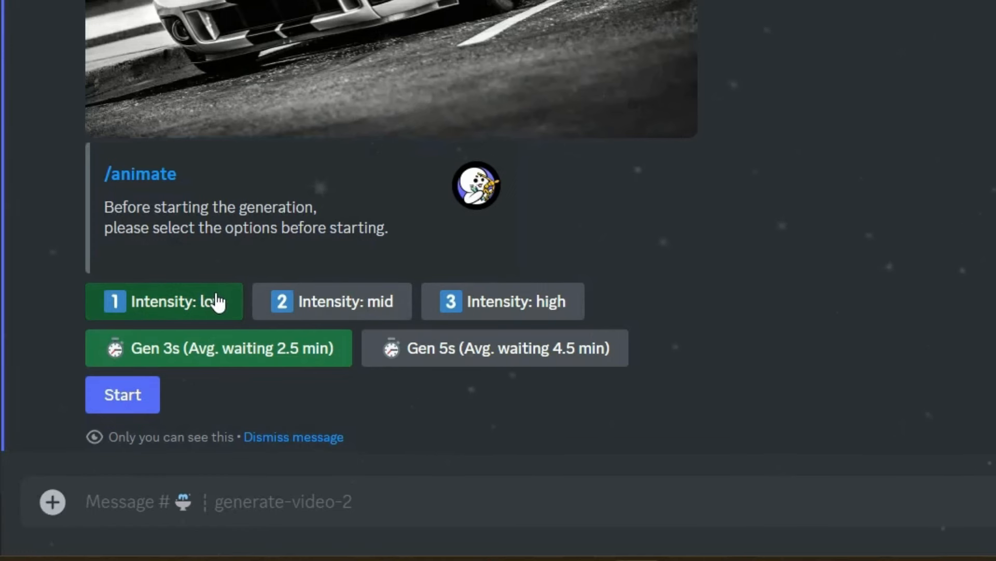
mouse_move(464, 301)
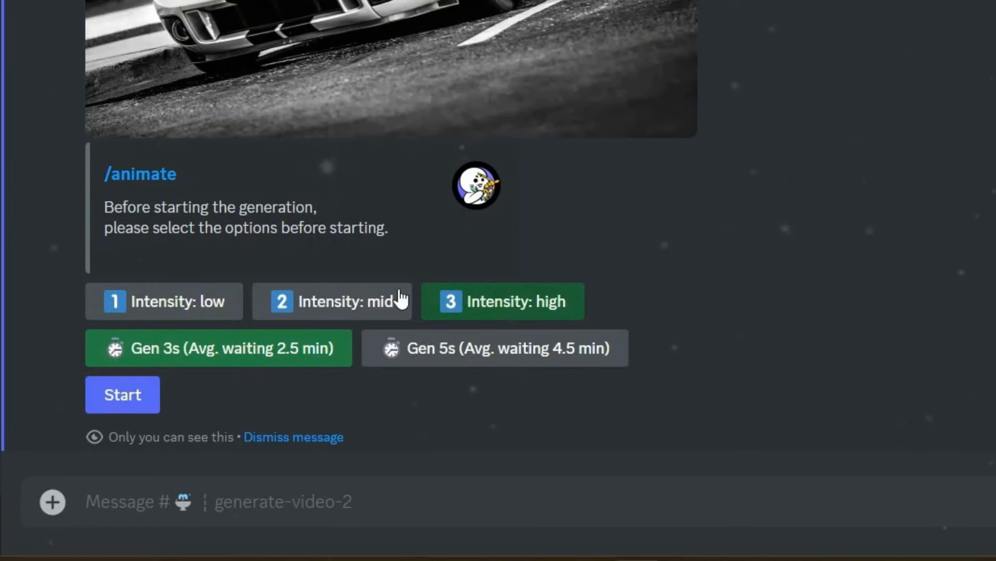
mouse_move(318, 384)
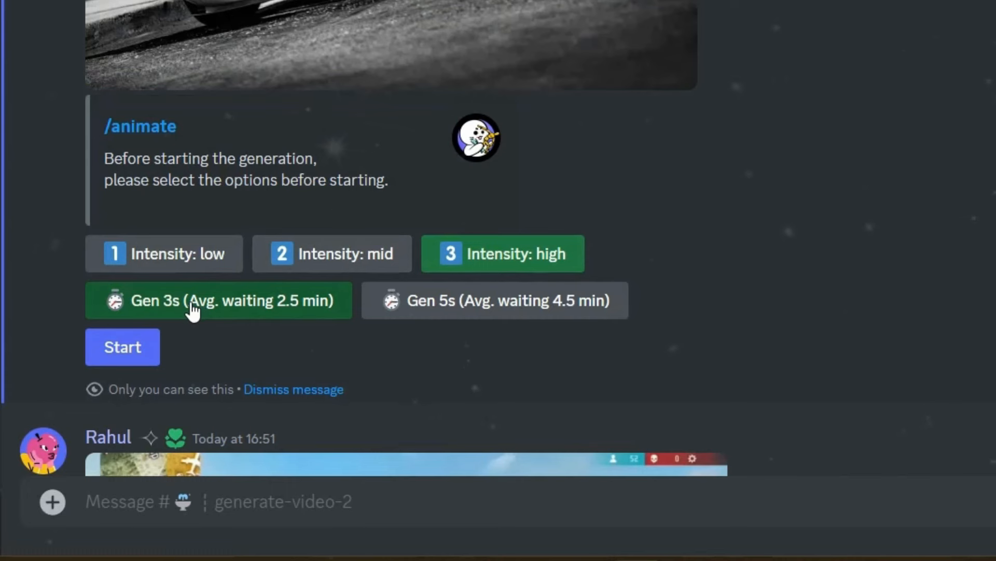
mouse_move(507, 308)
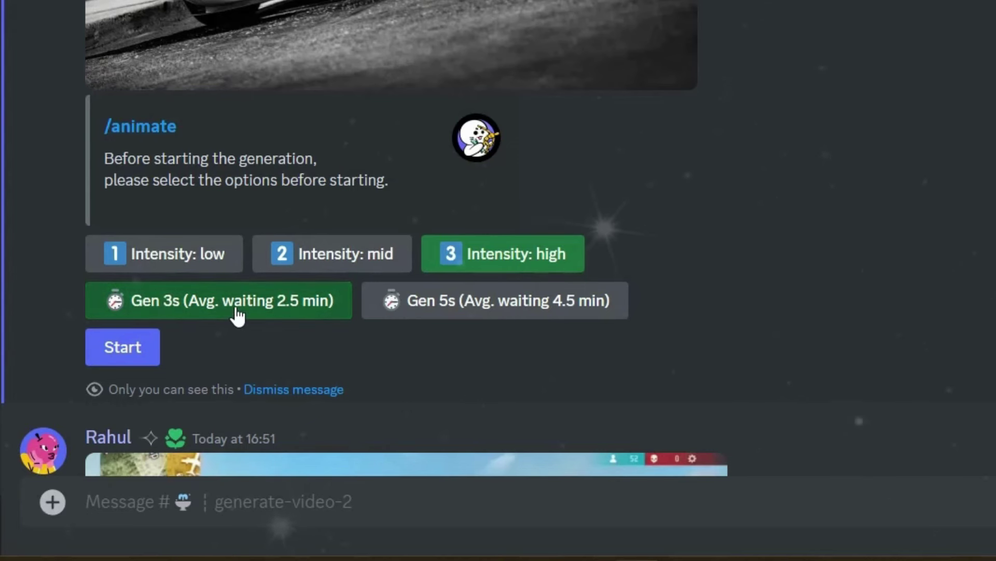
mouse_move(137, 358)
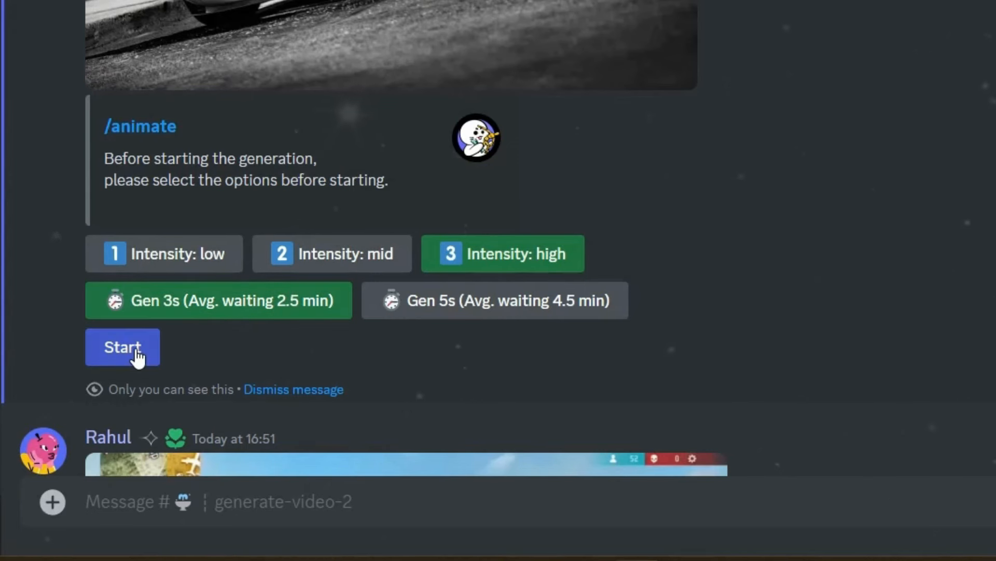